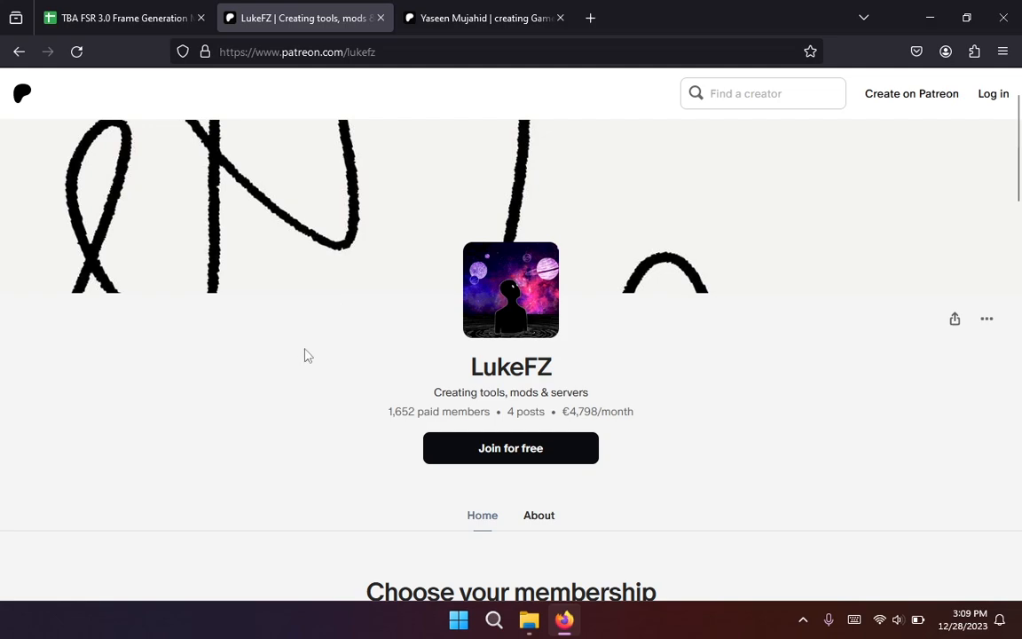
Scroll down through the current Patreon creator page
scroll(down, 3)
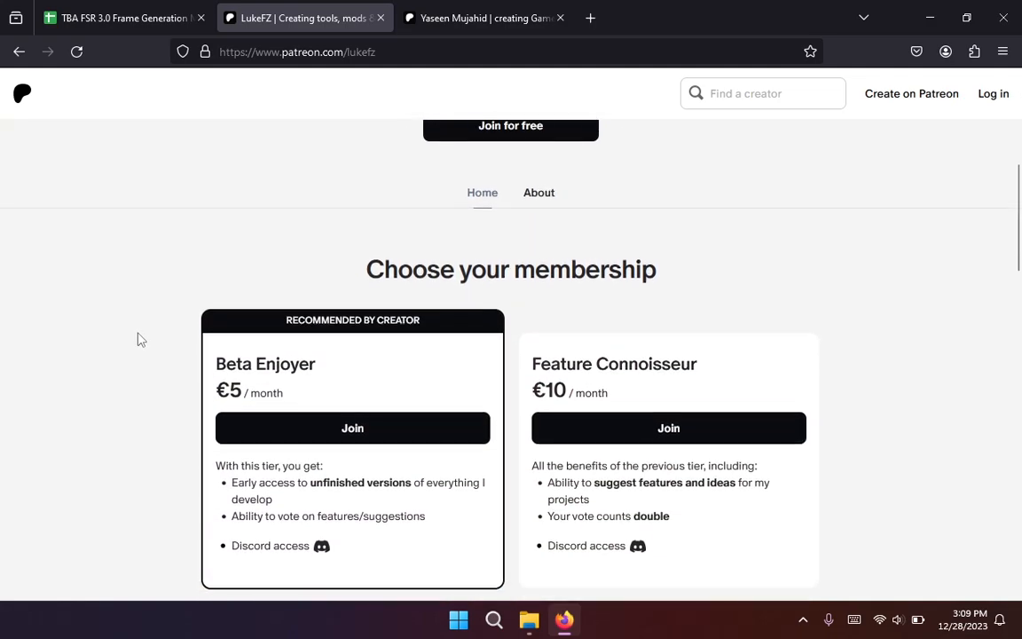
scroll(down, 3)
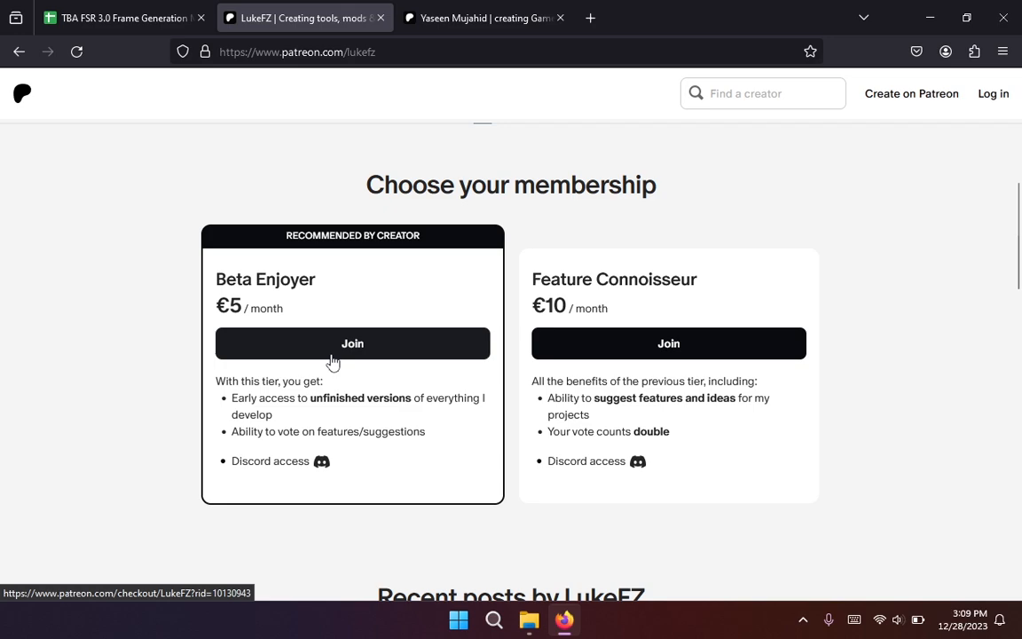
scroll(down, 3)
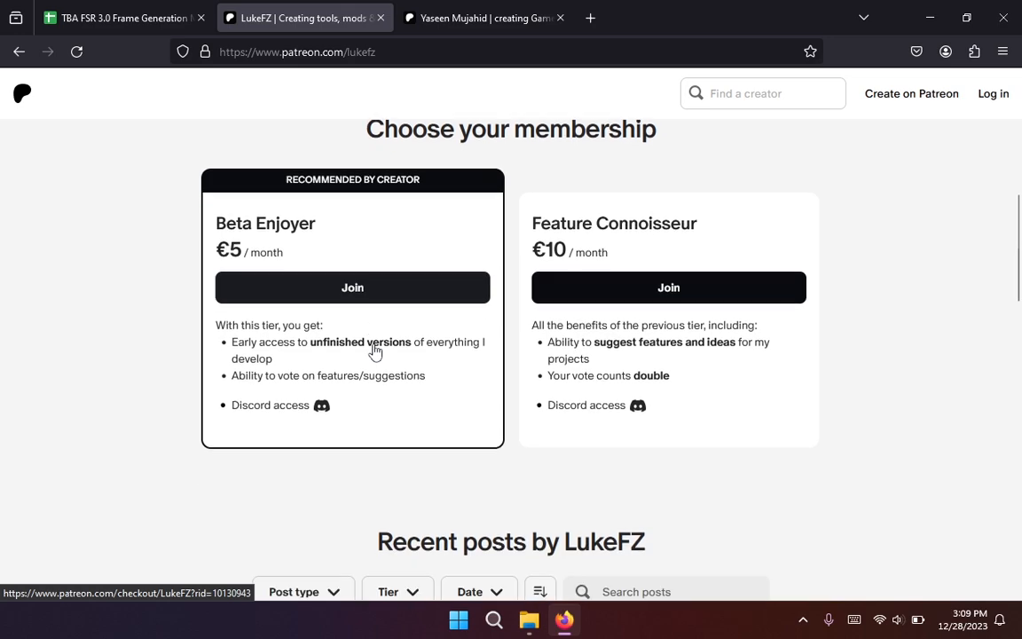
scroll(down, 3)
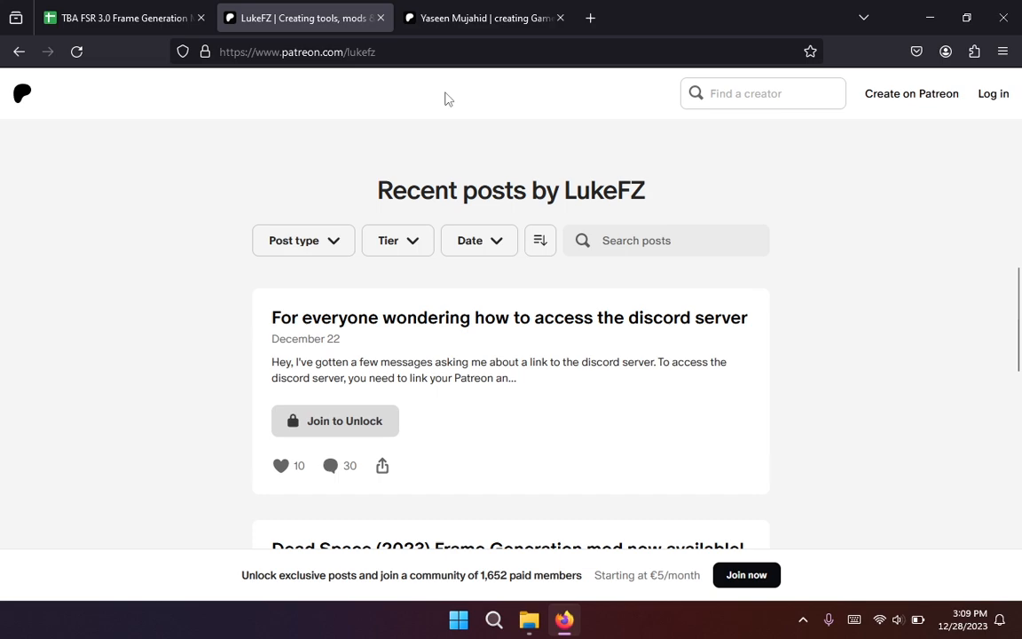
Switch to Yaseen Mujahid's Patreon page and scroll through its tiers to Recent posts
click(482, 18)
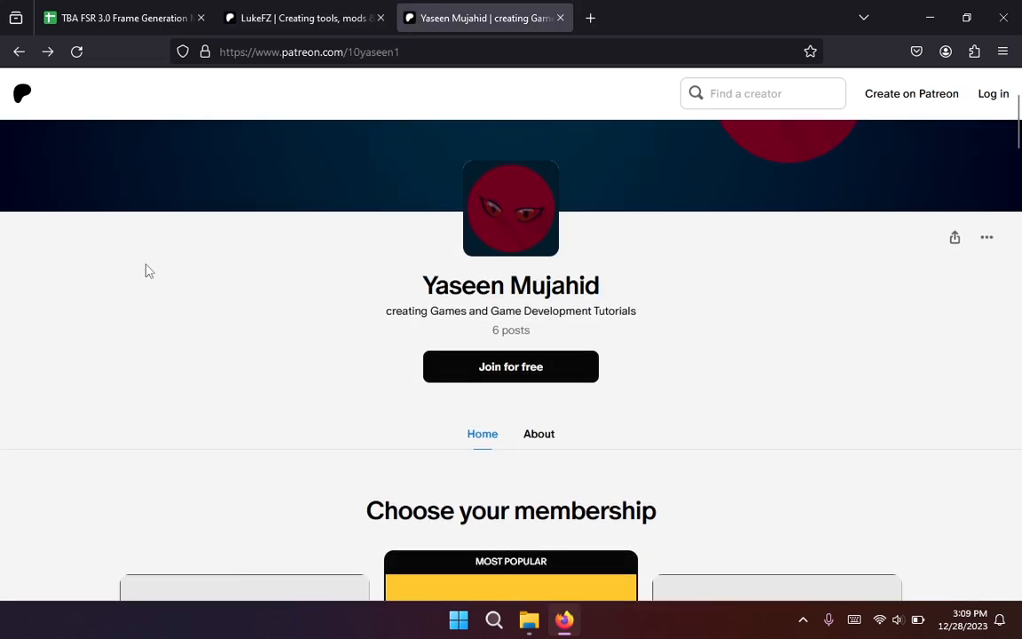
mouse_move(312, 332)
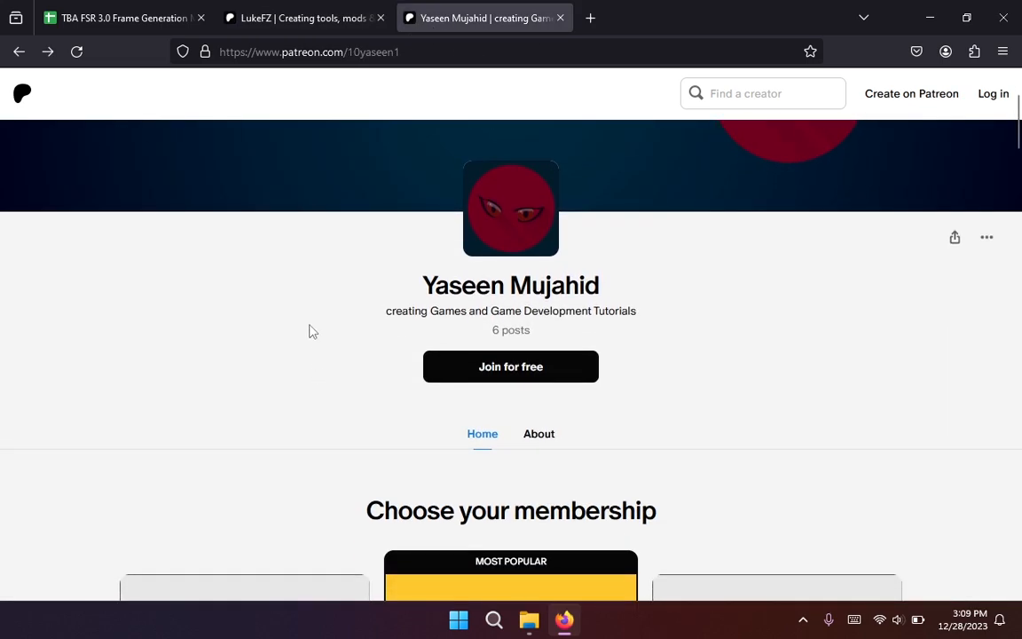
scroll(down, 3)
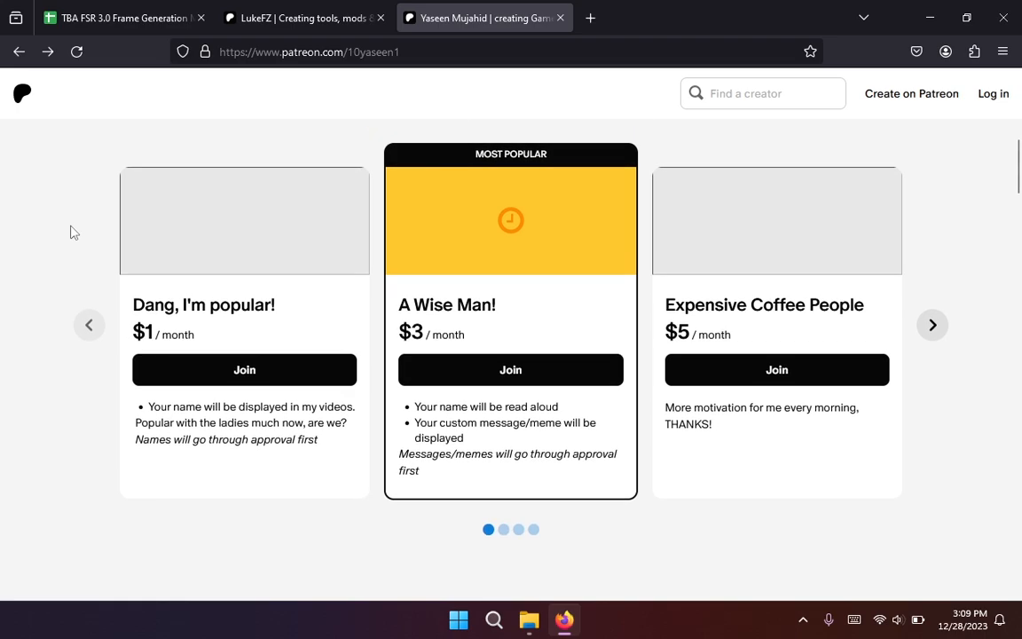
scroll(down, 3)
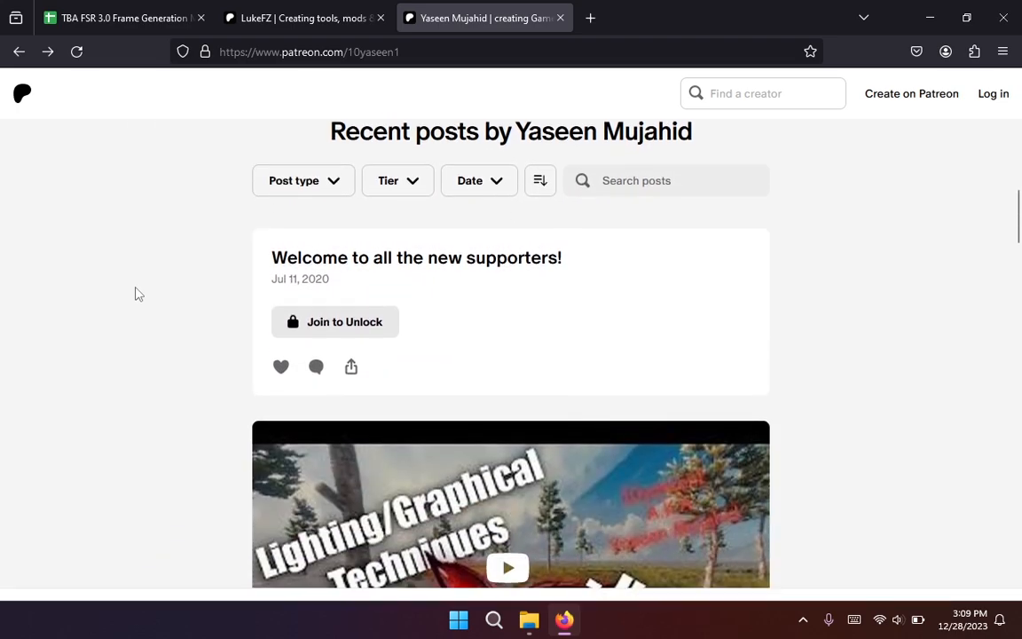
scroll(down, 3)
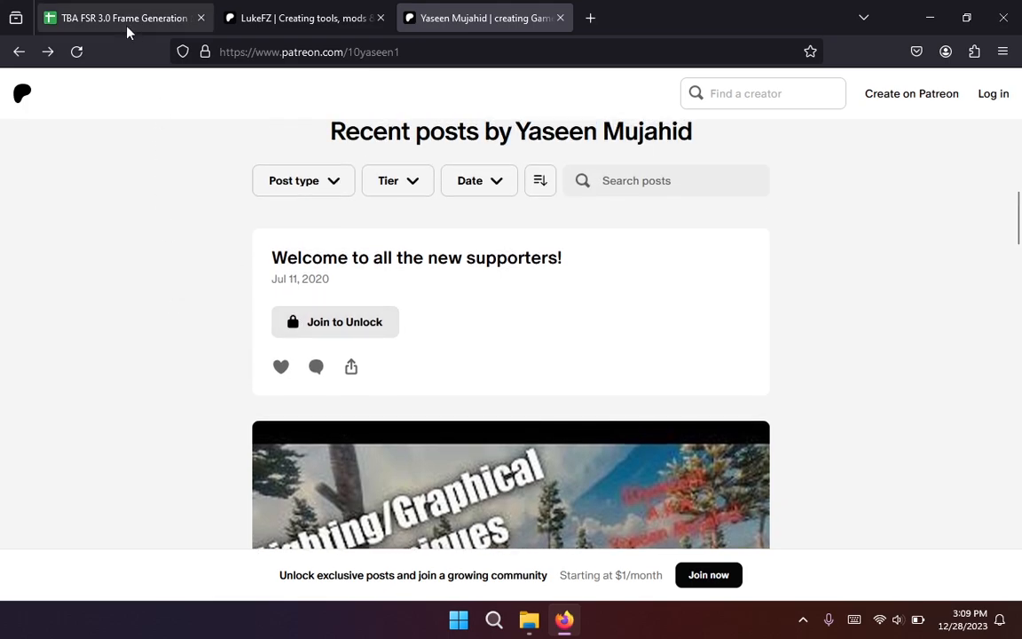
Review Alan Wake 2's row in the FSR 3.0 compatibility sheet, scrolling across to the Note column
click(124, 18)
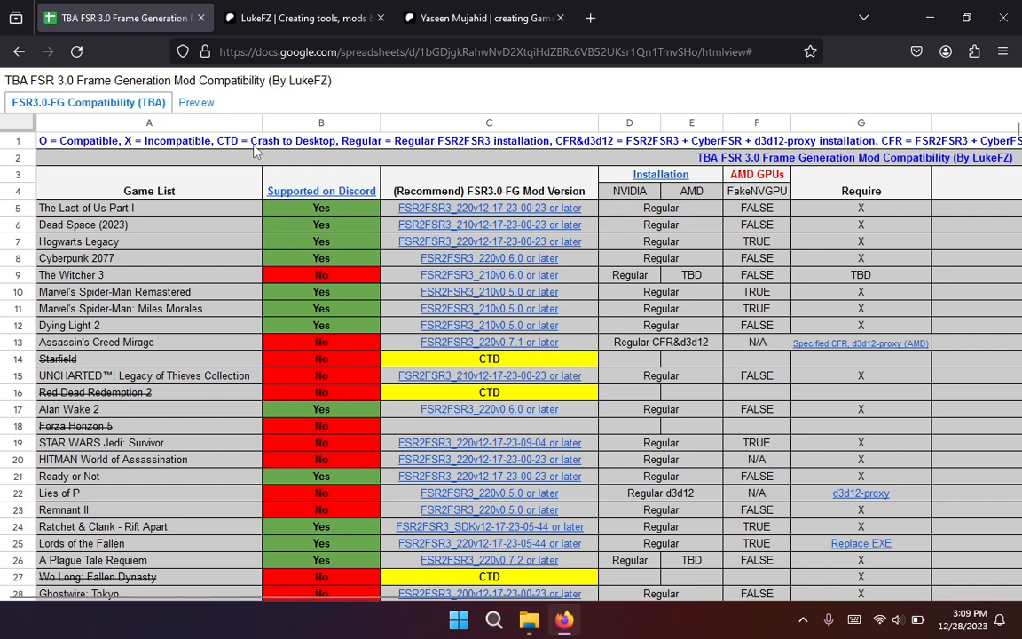
mouse_move(216, 192)
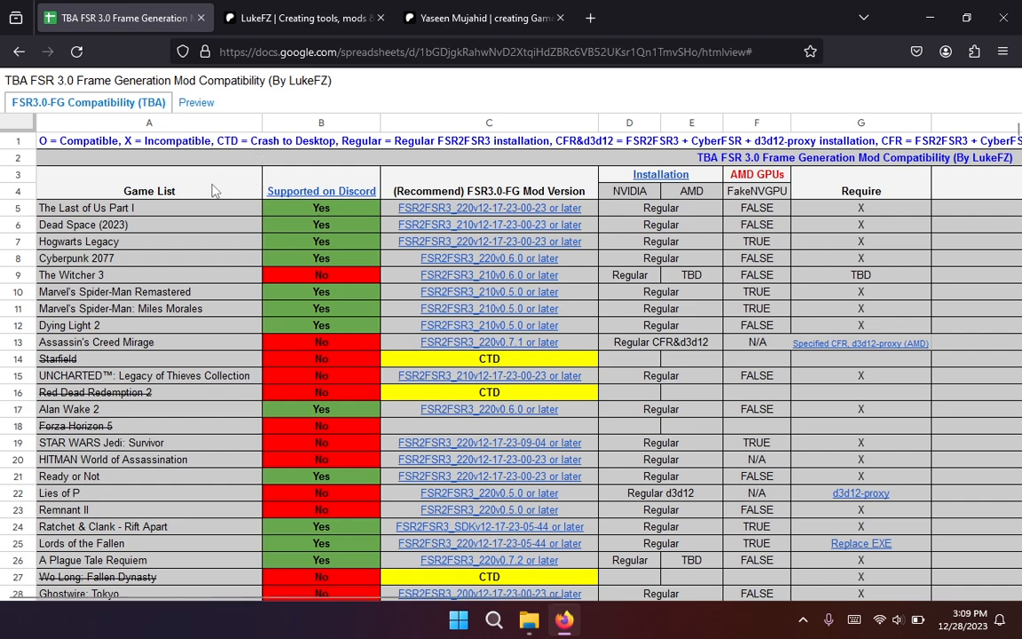
mouse_move(227, 276)
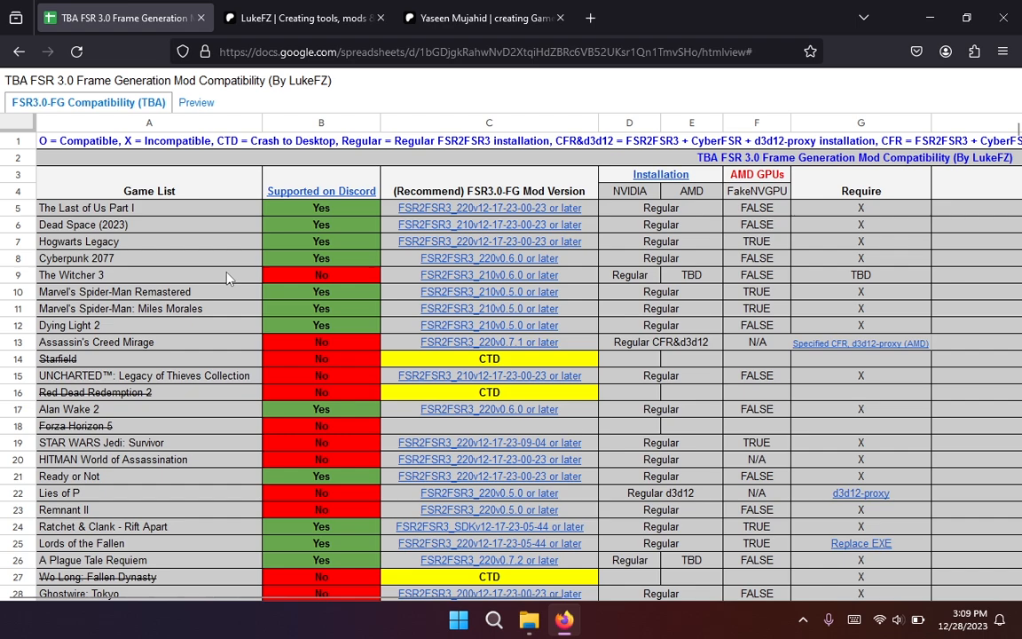
double_click(80, 409)
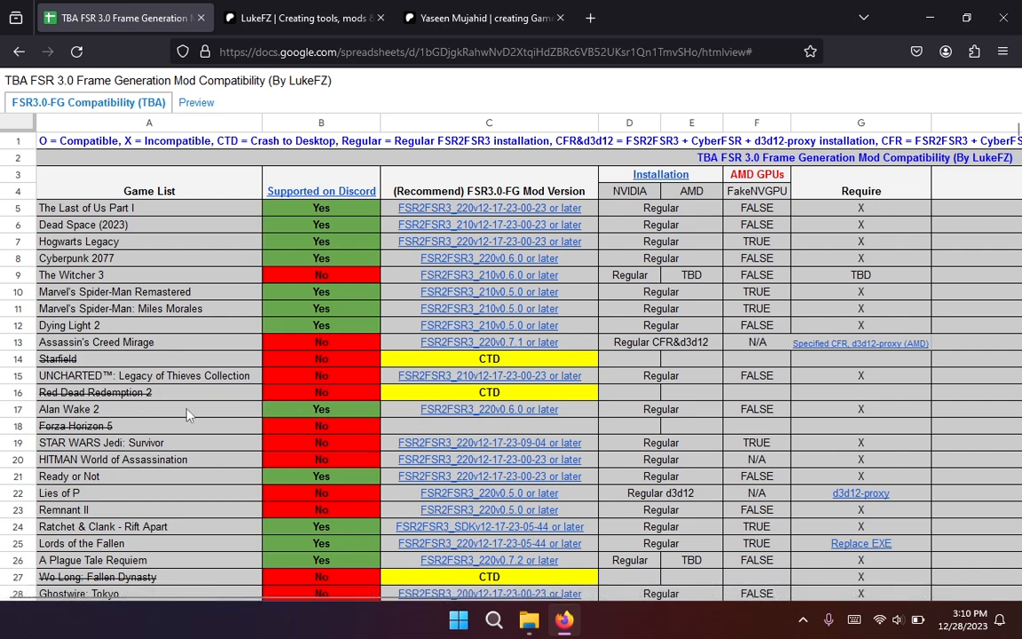
mouse_move(419, 418)
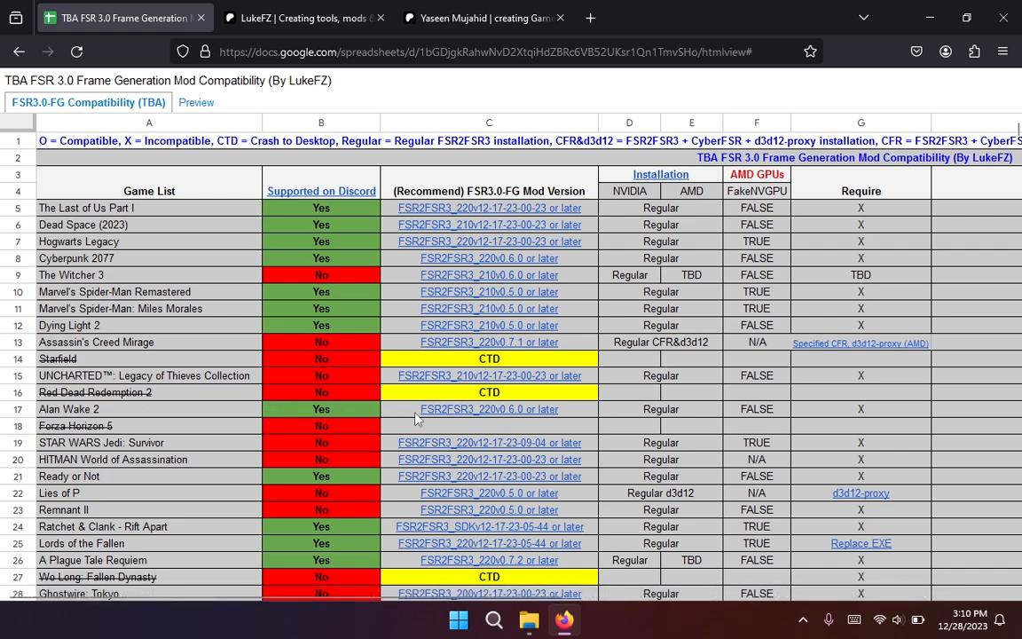
mouse_move(648, 417)
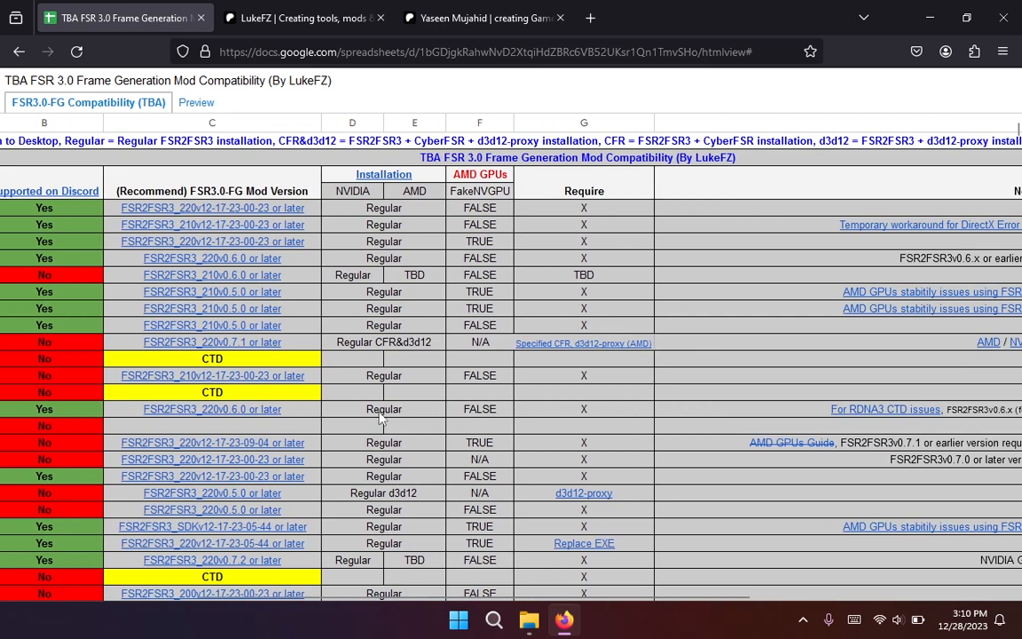
scroll(left, 3)
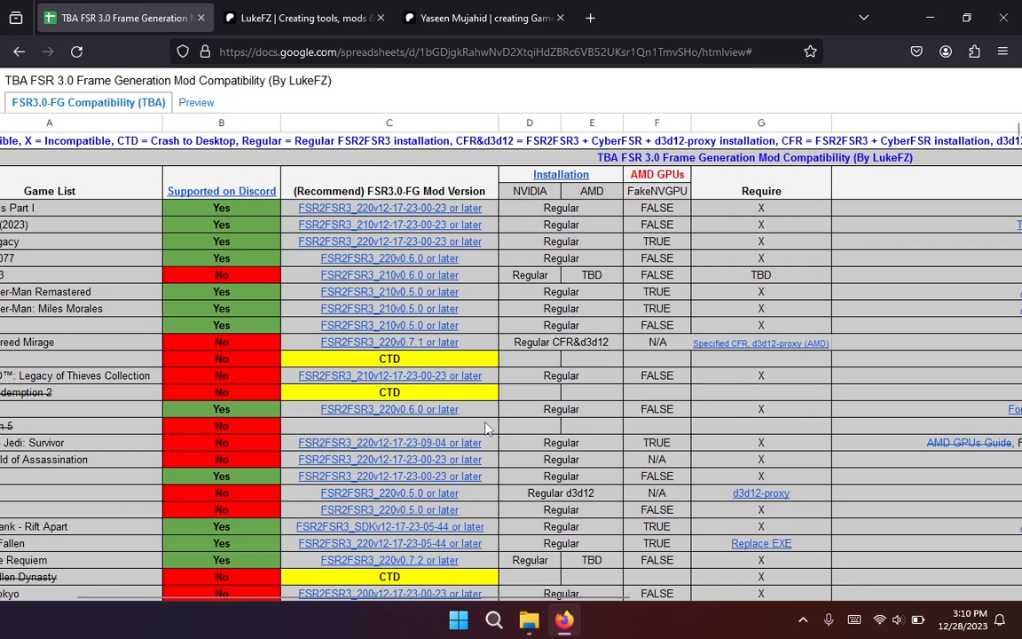
scroll(right, 3)
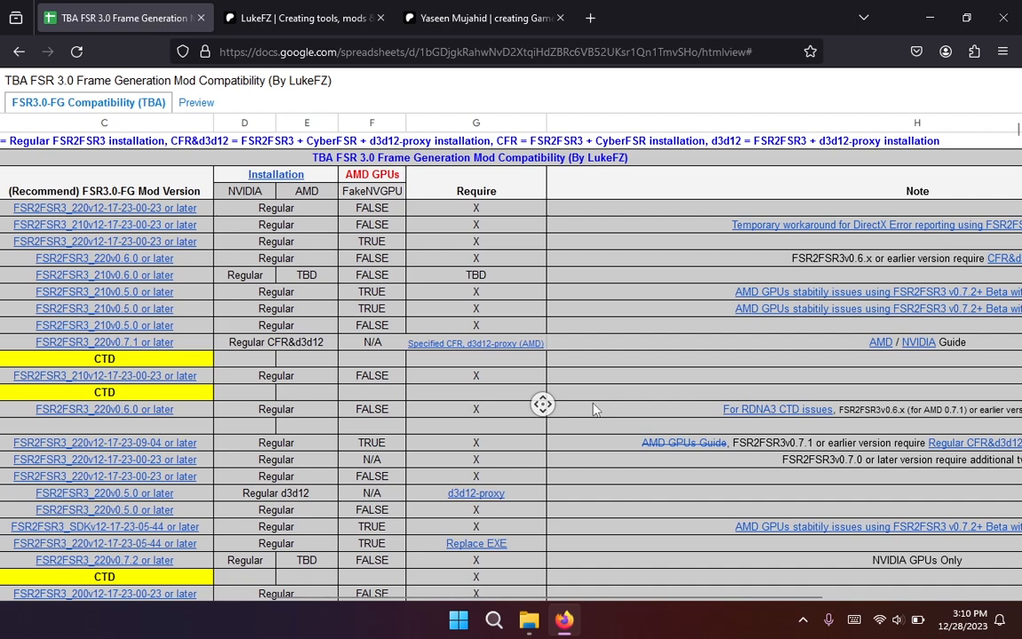
scroll(right, 3)
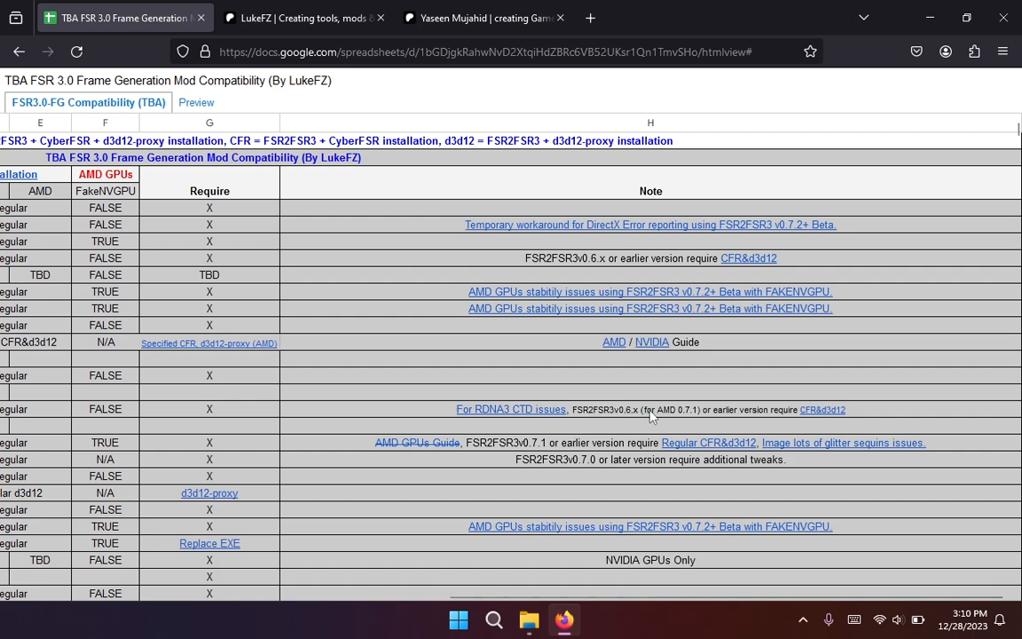
mouse_move(745, 421)
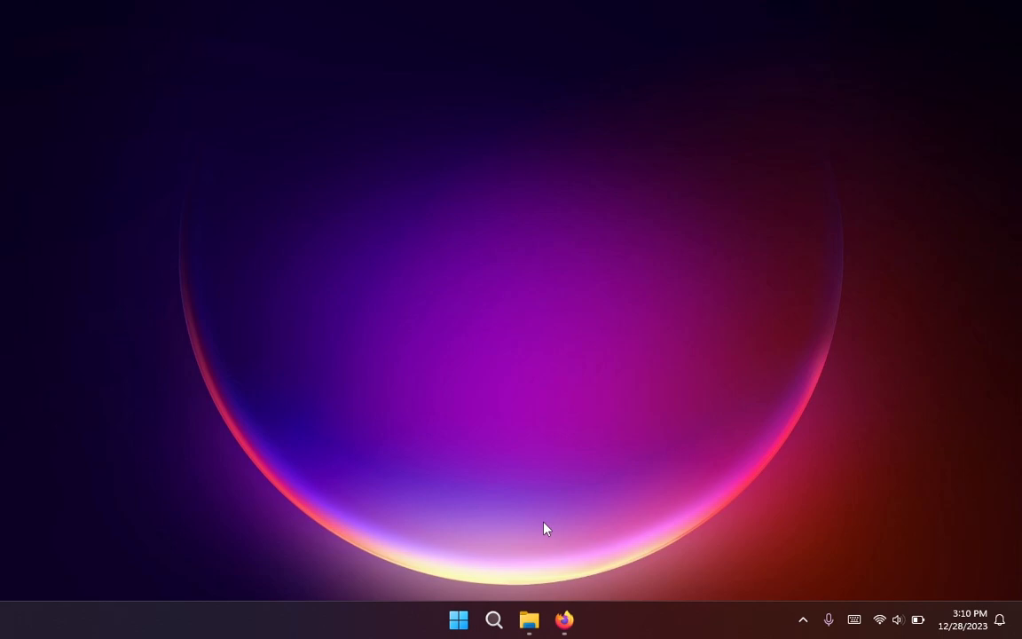
Navigate into the LukeFZ FSR2FSR3 mod's 0.7.3 version folder
click(529, 620)
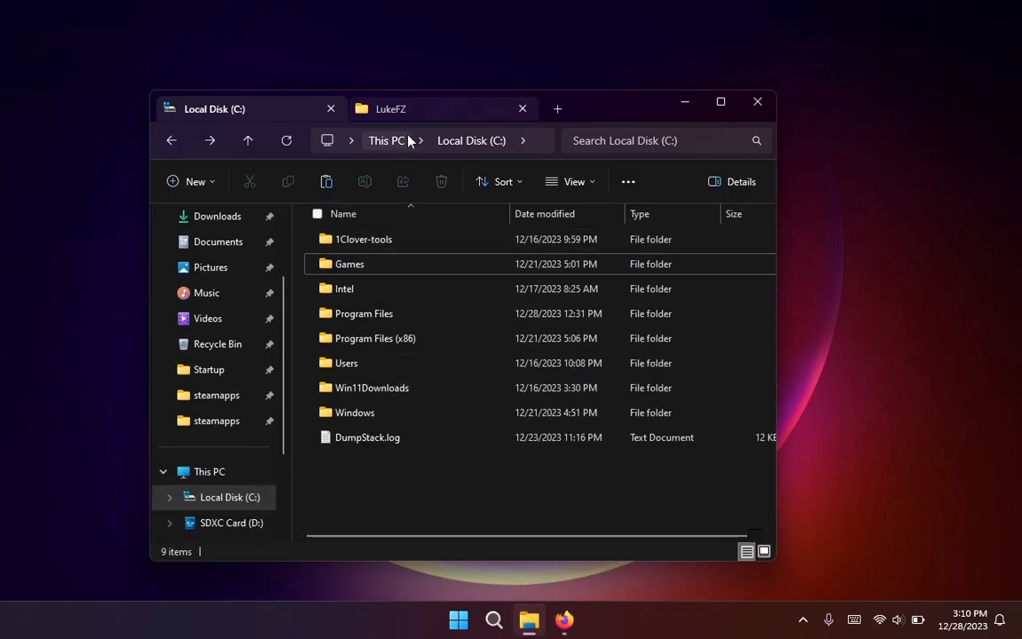
click(390, 108)
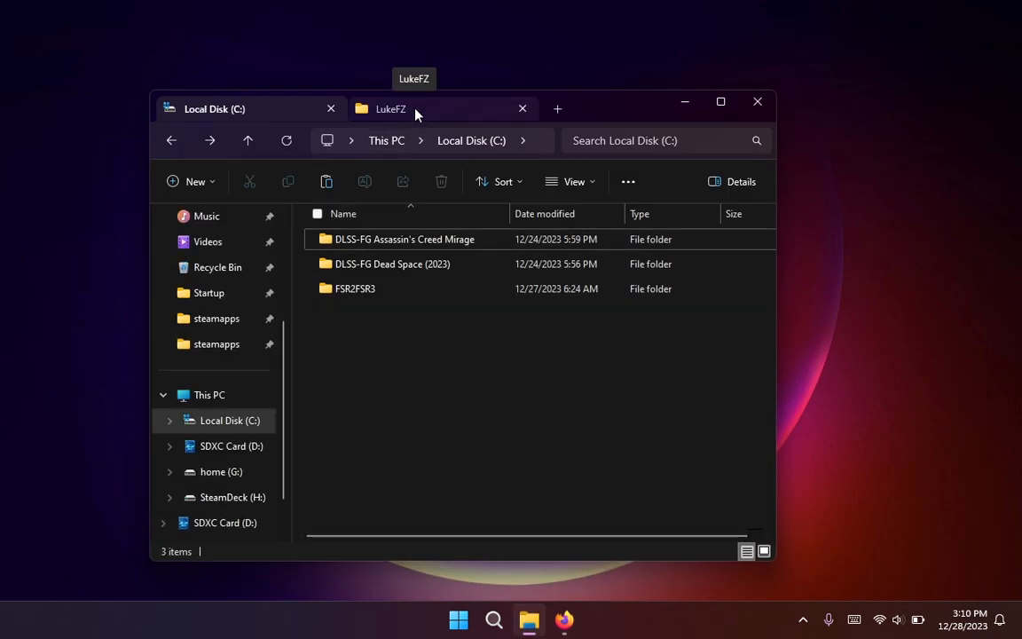
click(390, 108)
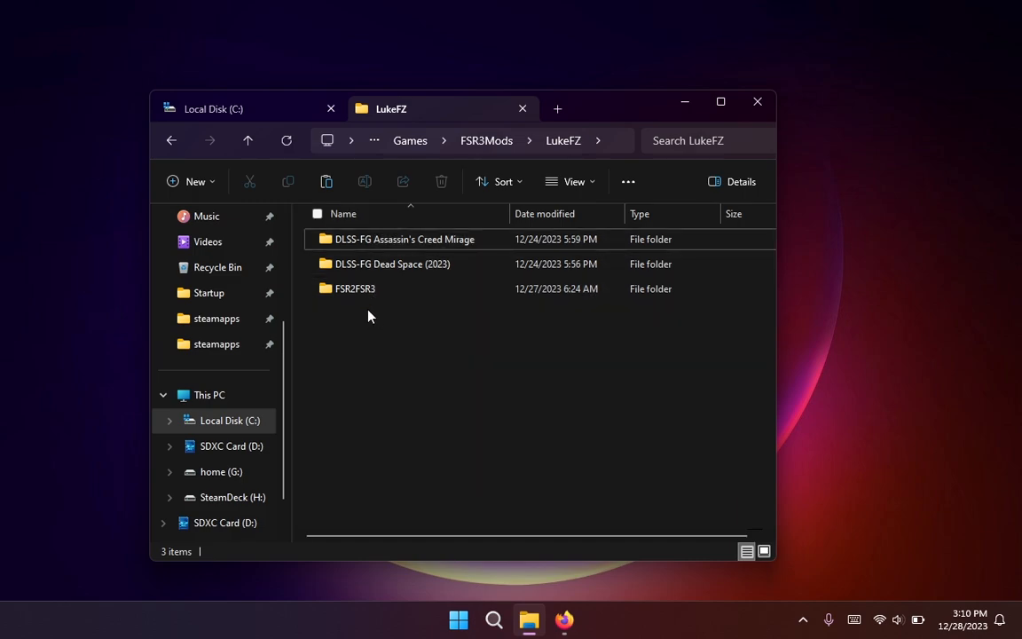
double_click(355, 288)
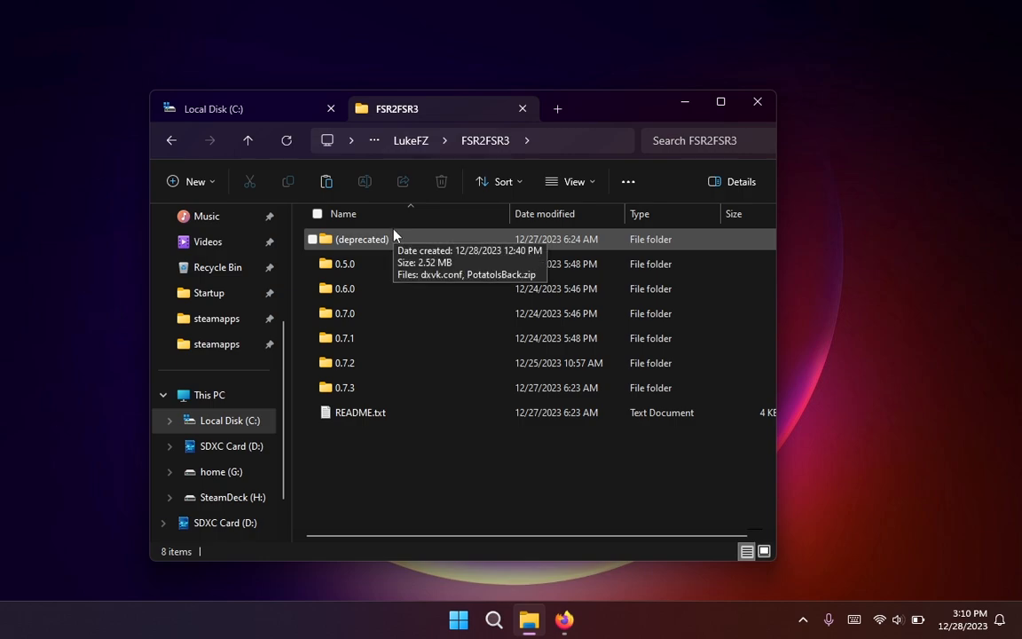
mouse_move(477, 436)
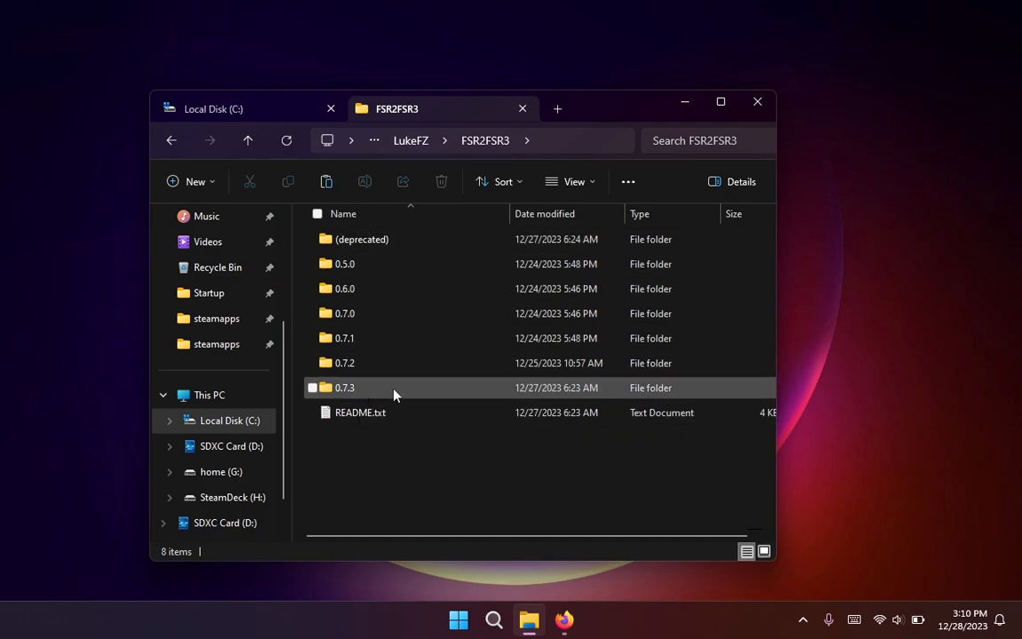
double_click(344, 387)
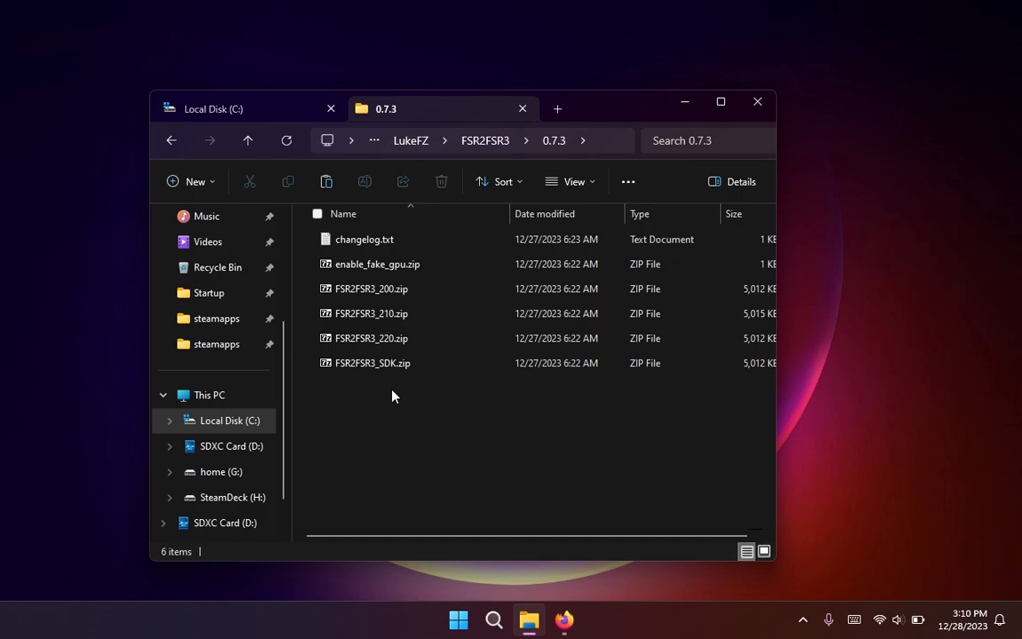
mouse_move(371, 337)
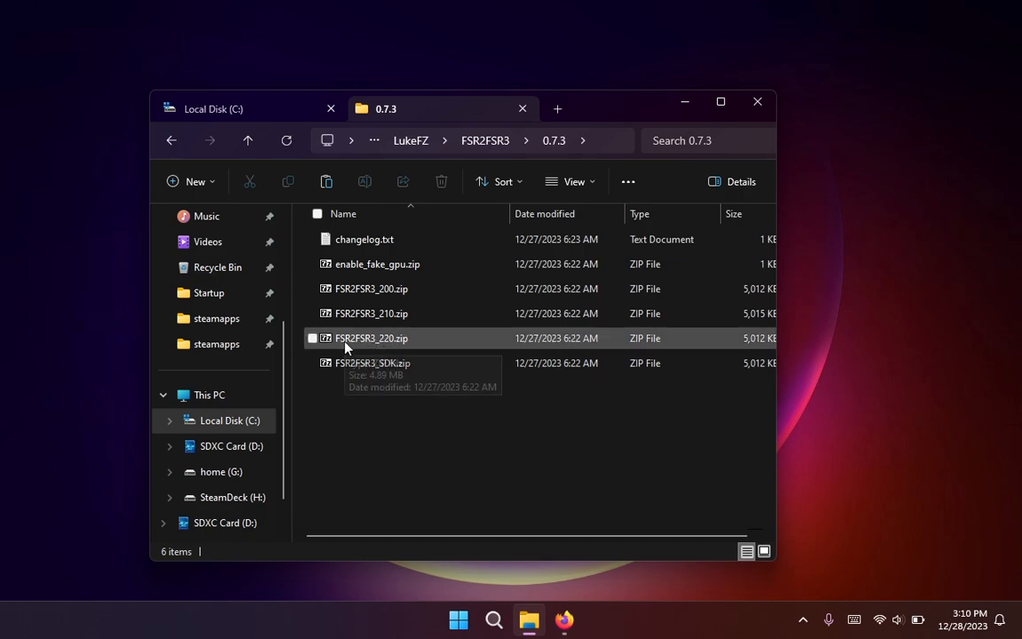
Open the FSR2FSR3_220.zip archive in 7-Zip
click(371, 288)
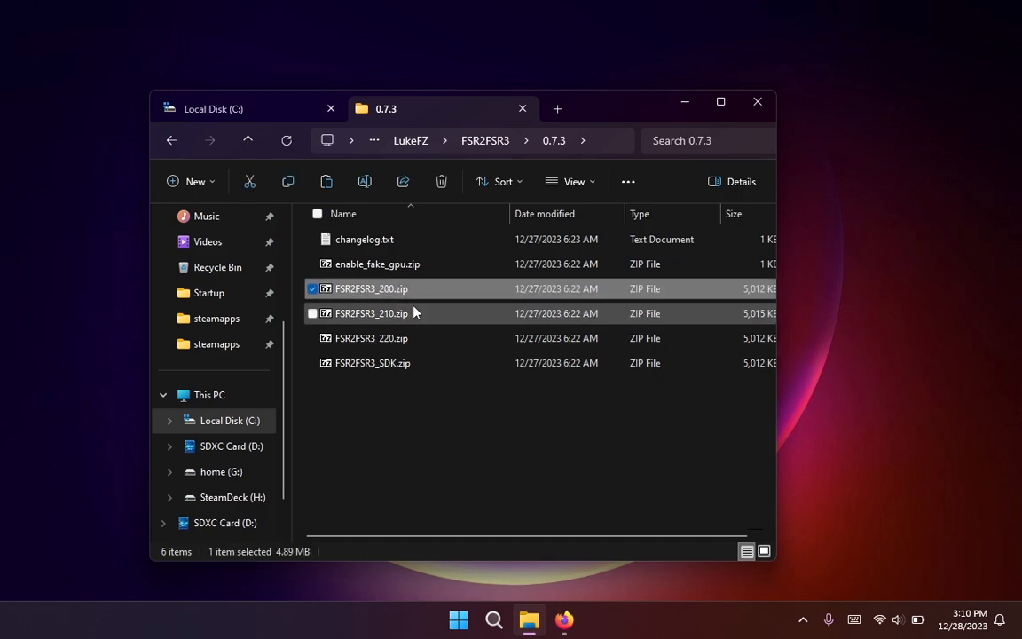
click(371, 337)
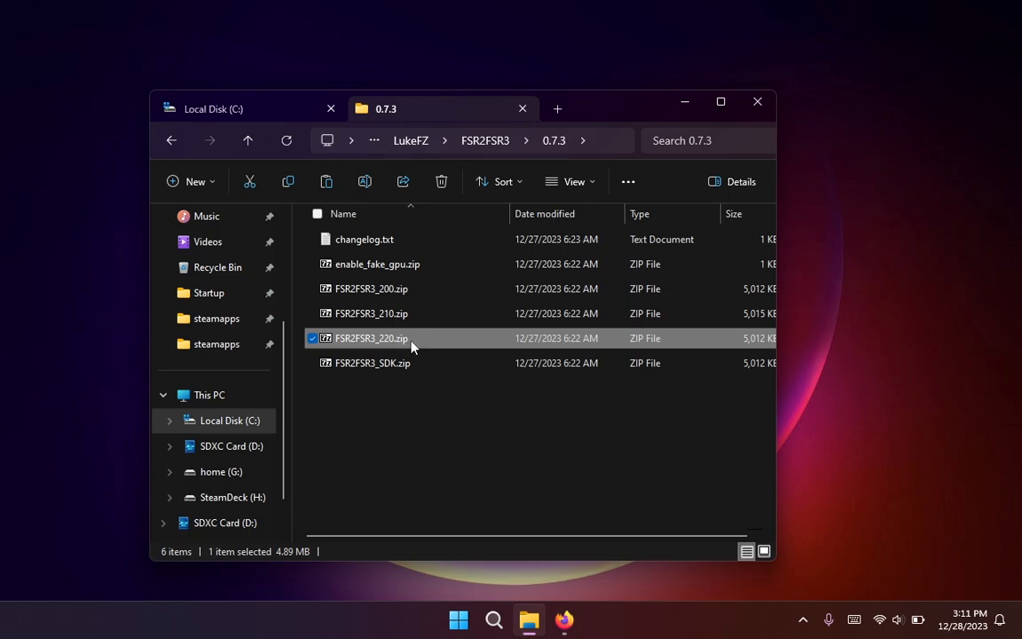
double_click(371, 337)
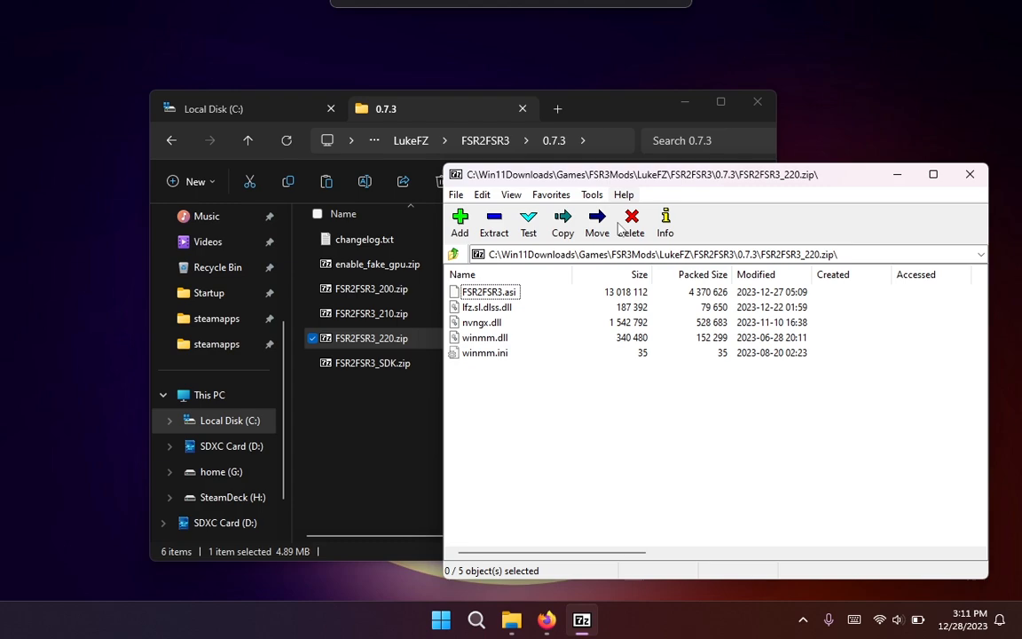
Copy all archive files into the Alan Wake 2 folder, replacing existing ones, and launch AlanWake2.exe
key(ctrl+a)
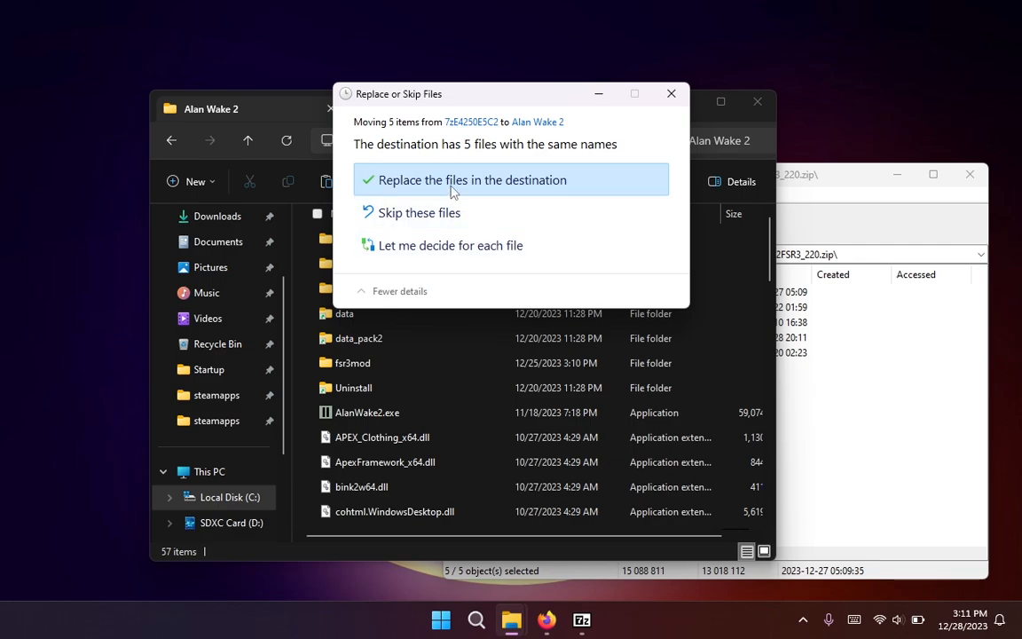
click(472, 179)
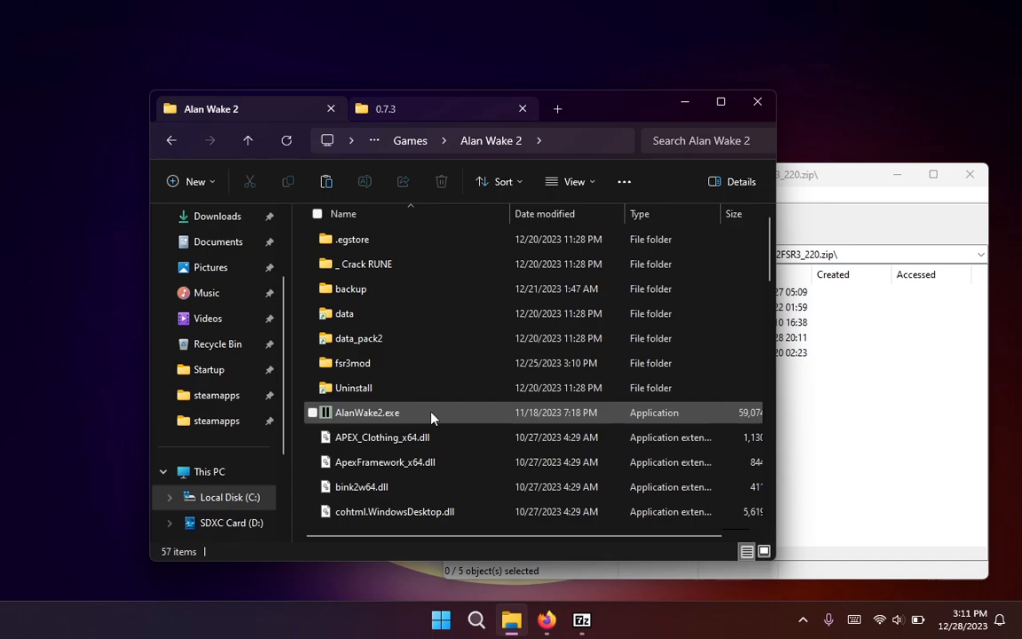
click(367, 412)
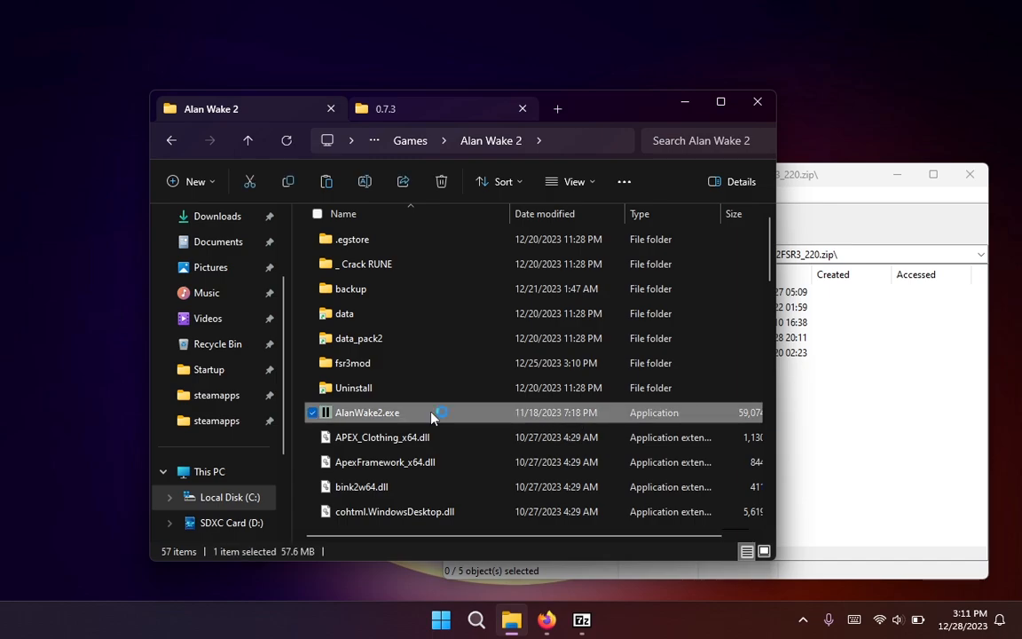
double_click(366, 411)
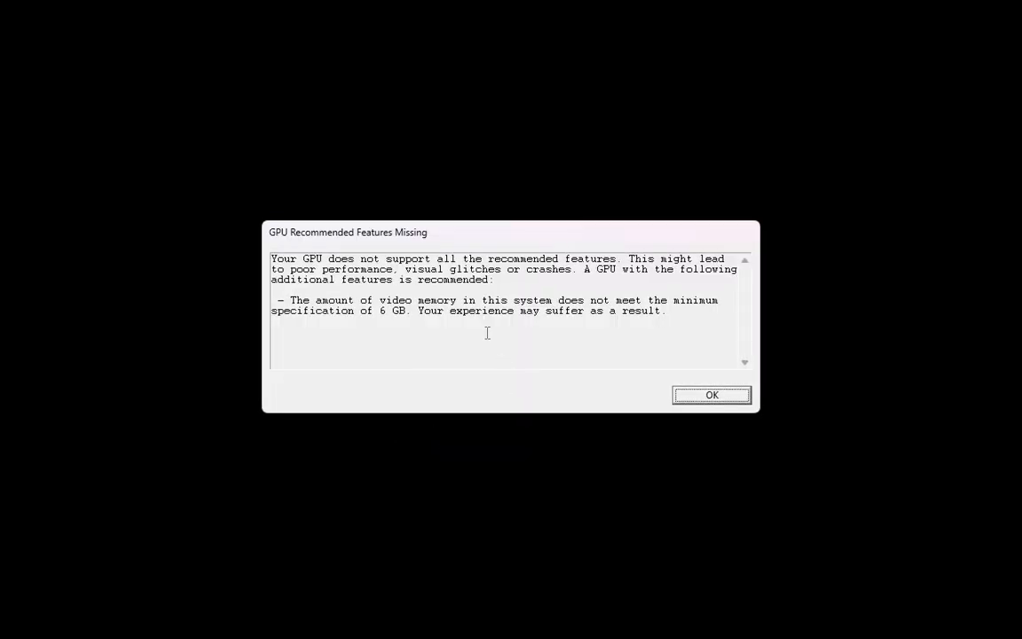
Dismiss the GPU Recommended Features Missing warning with OK
click(710, 394)
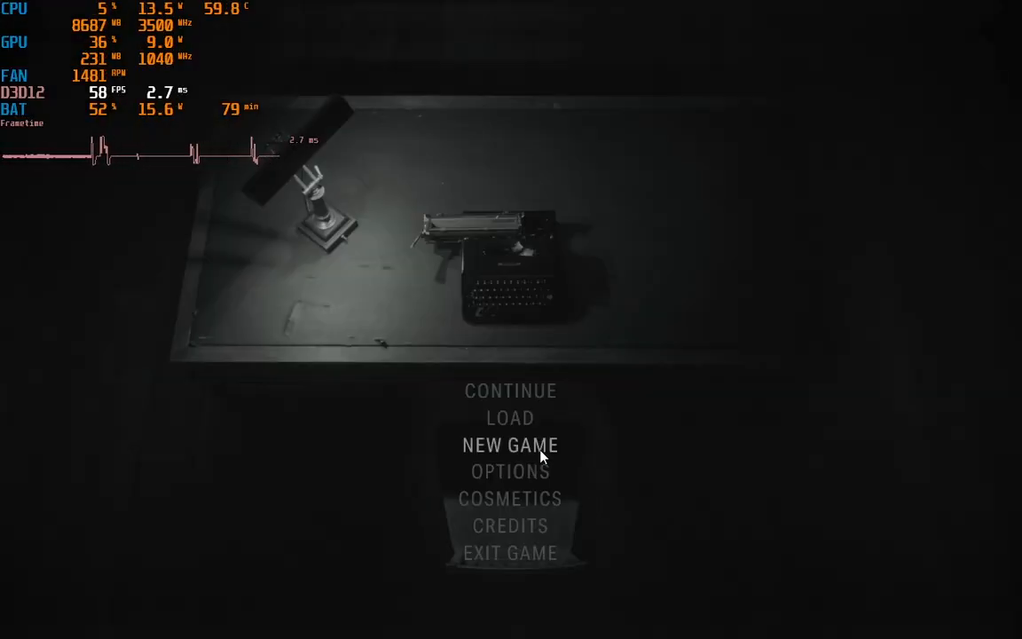
mouse_move(536, 483)
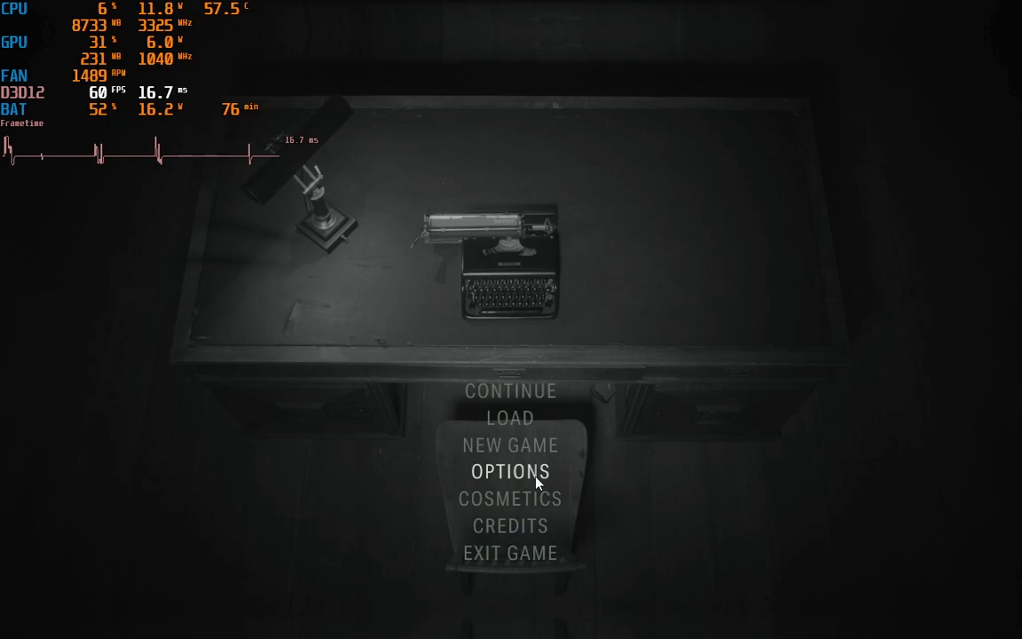
In Options > Graphics, set Resolution Upscaling to DLSS and enable DLSS Frame Generation
click(511, 472)
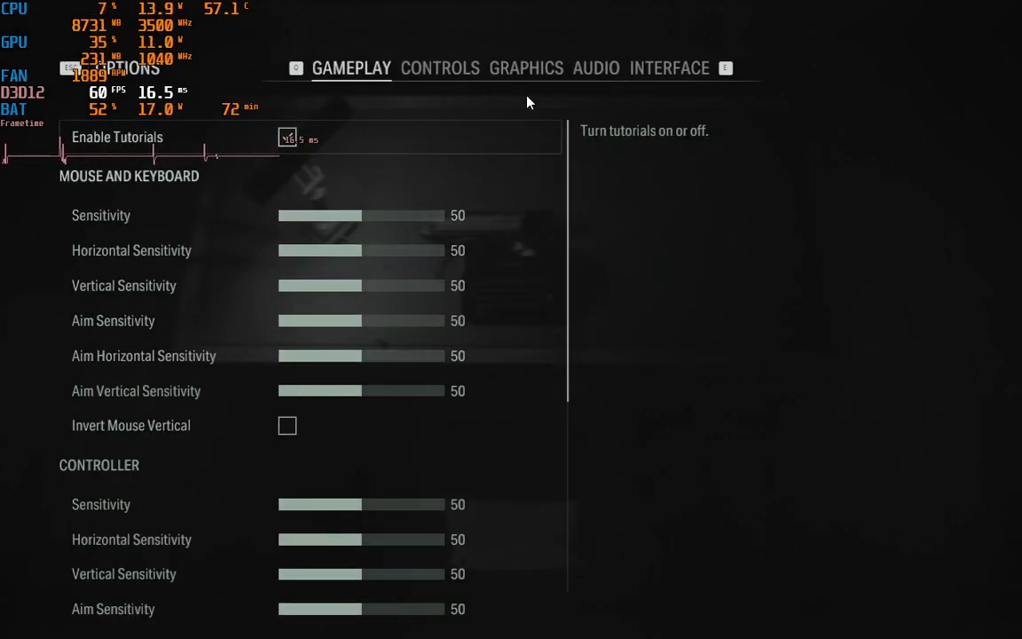
click(526, 68)
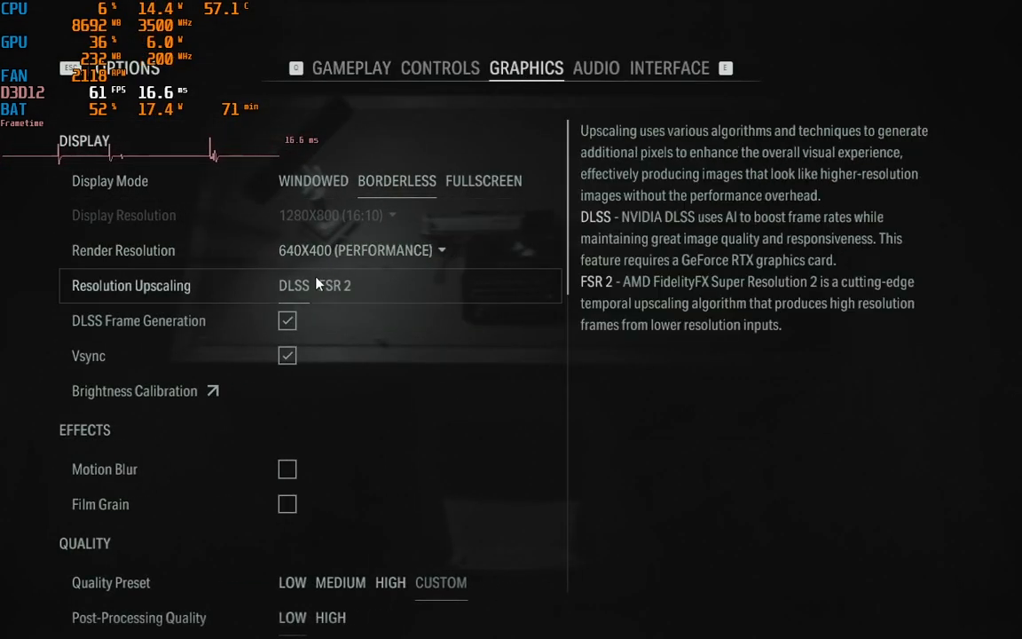
click(334, 284)
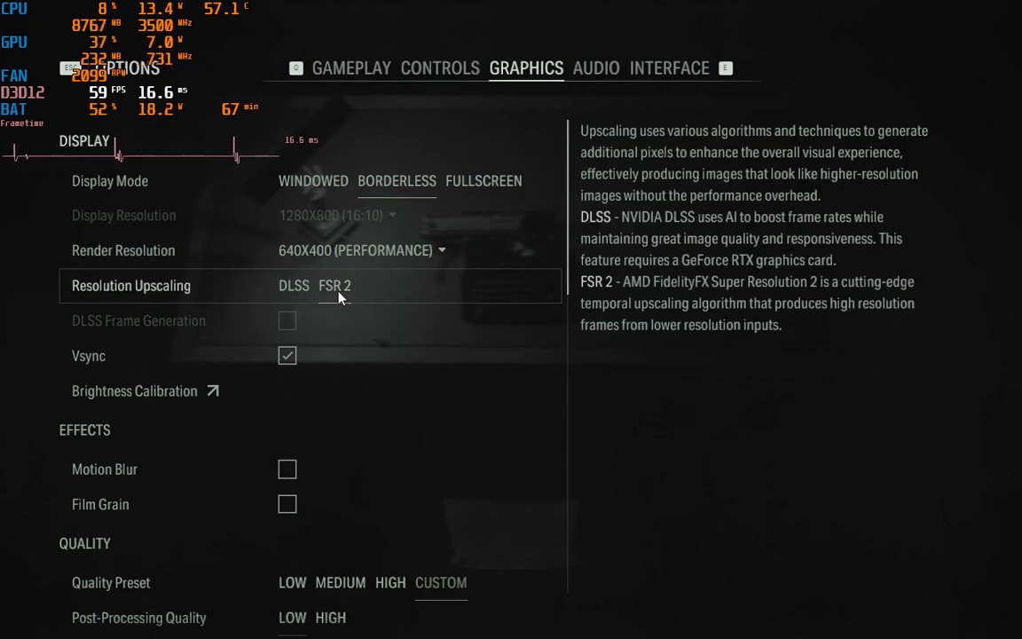
click(295, 283)
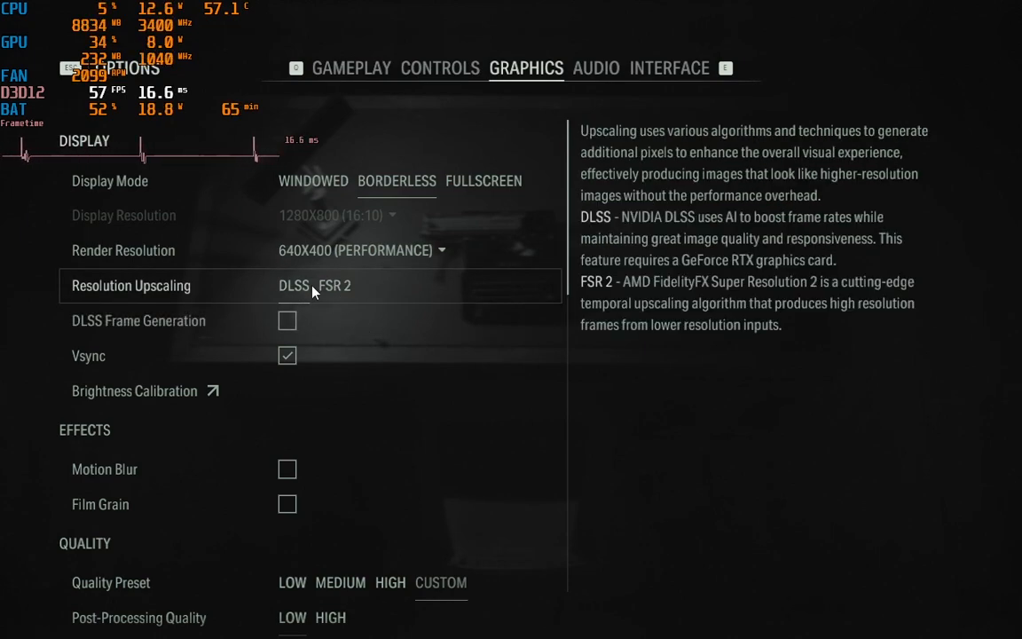
click(287, 320)
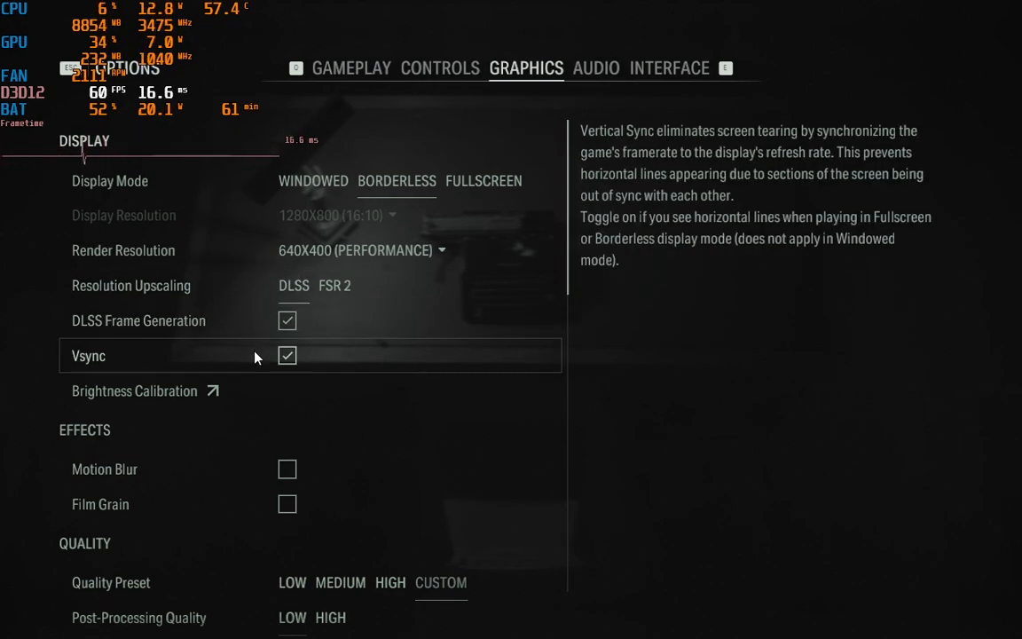
mouse_move(458, 340)
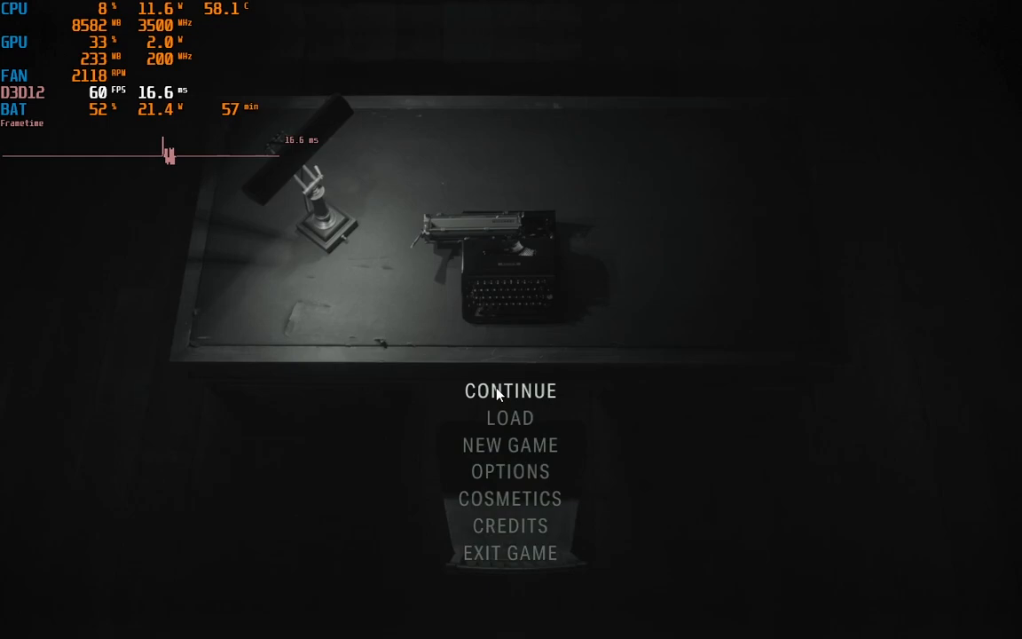
mouse_move(511, 229)
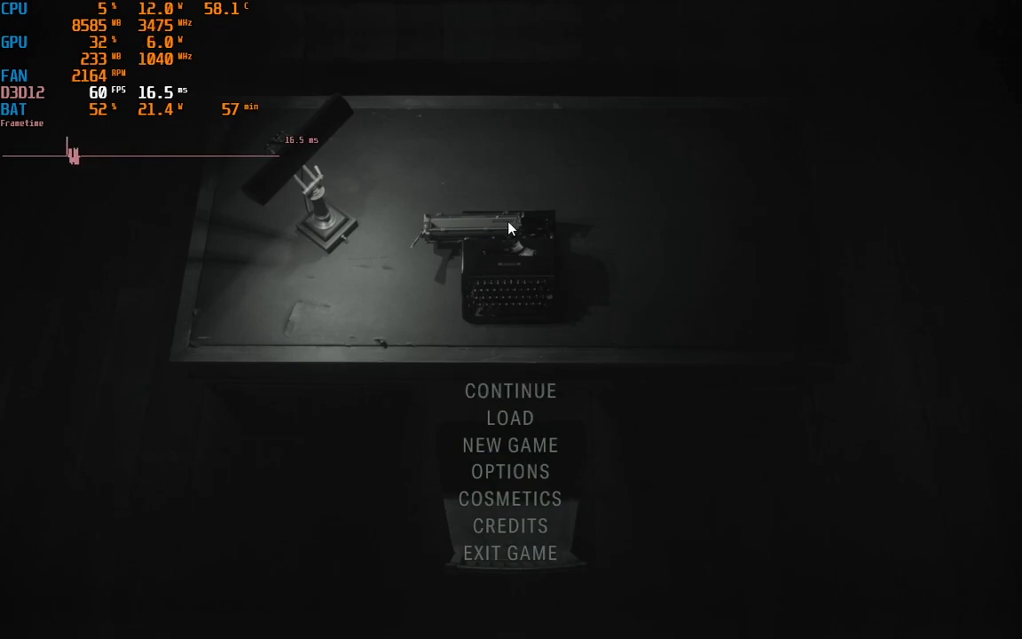